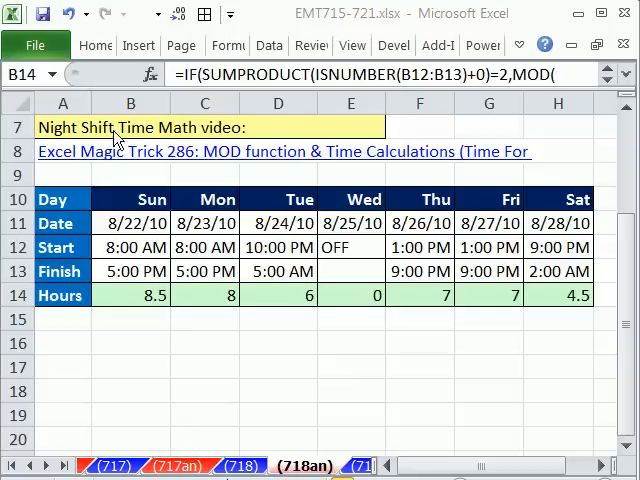
mouse_move(472, 160)
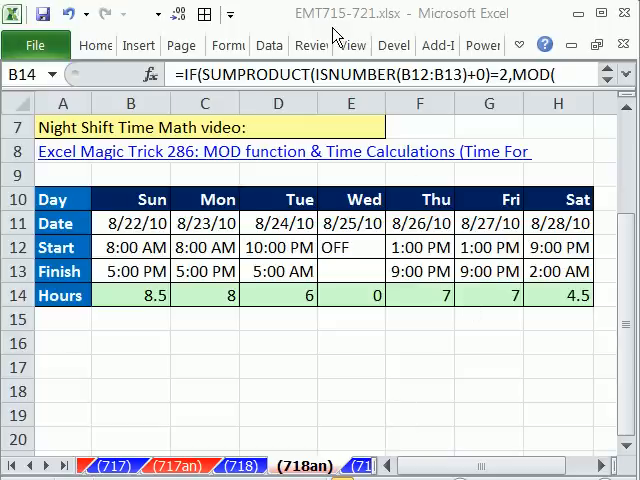
On the 718 sheet, test 8:00 AM in B16 as a plain number, then clear it
left_click(131, 295)
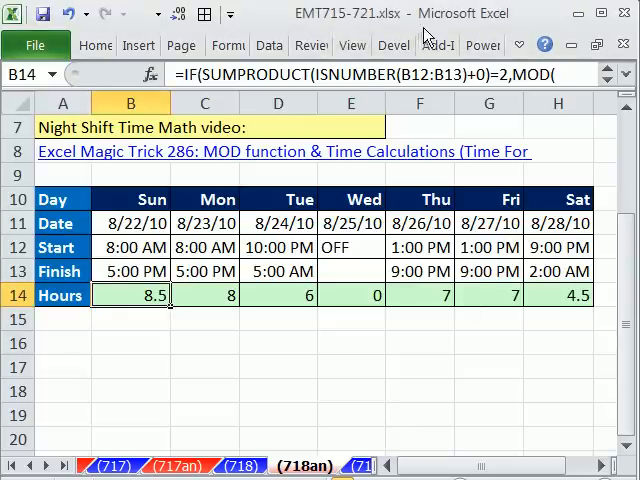
mouse_move(296, 325)
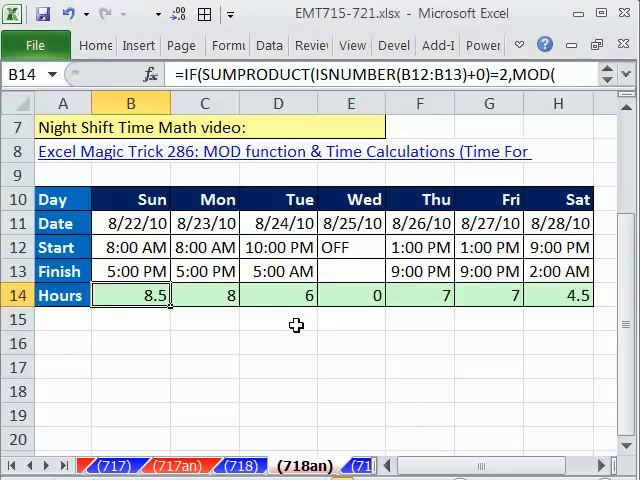
mouse_move(145, 258)
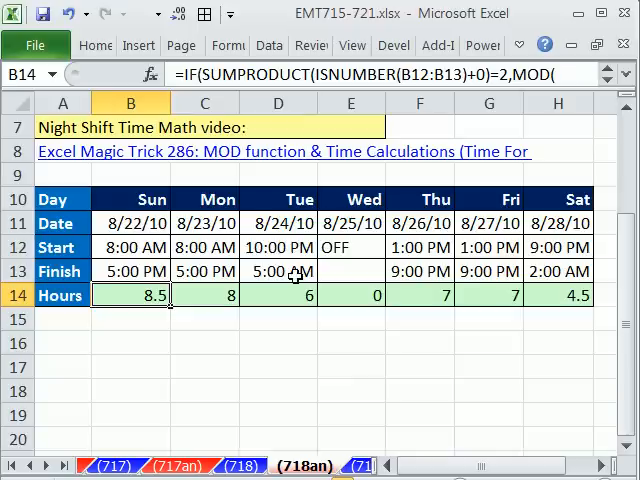
mouse_move(298, 262)
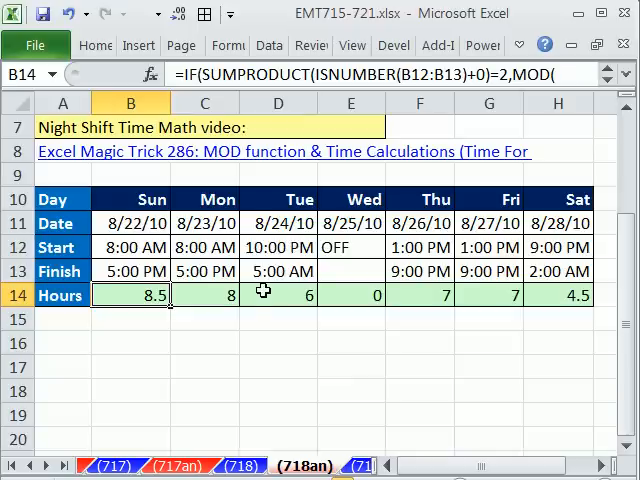
mouse_move(313, 290)
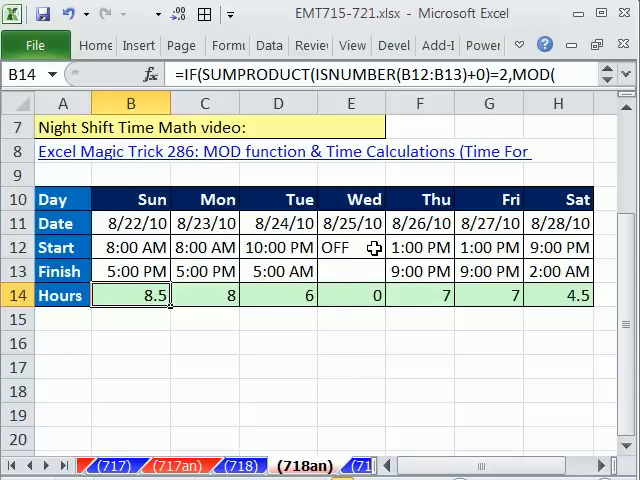
mouse_move(365, 295)
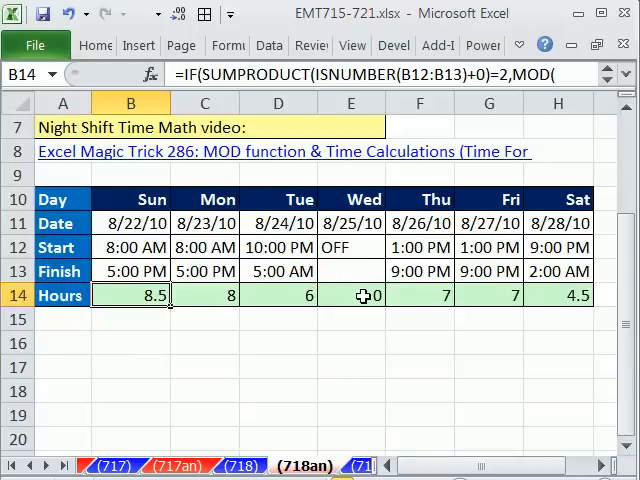
left_click(351, 295)
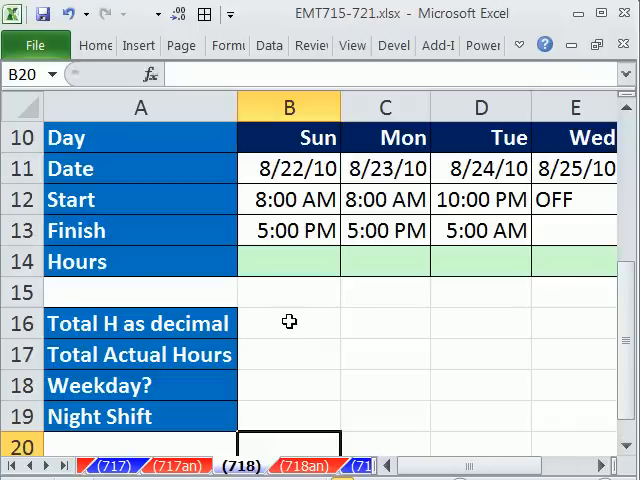
left_click(289, 323)
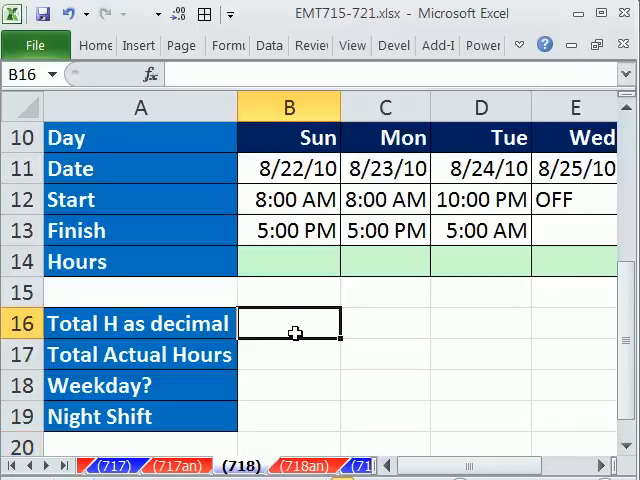
type("8:00")
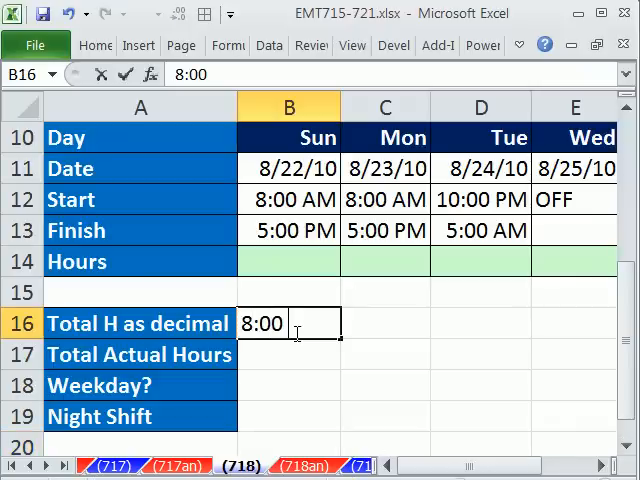
type("am")
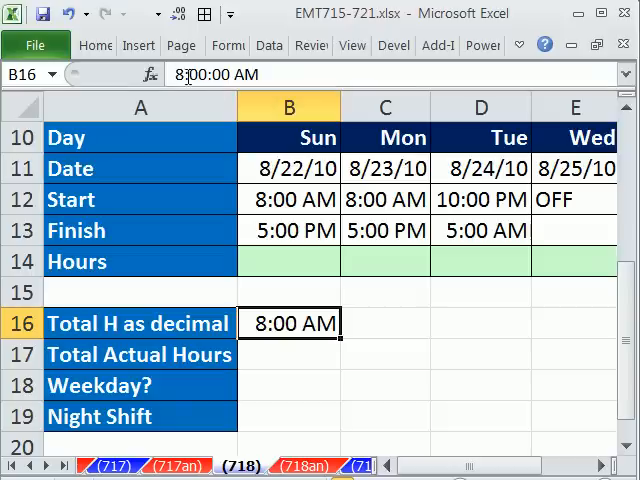
mouse_move(185, 74)
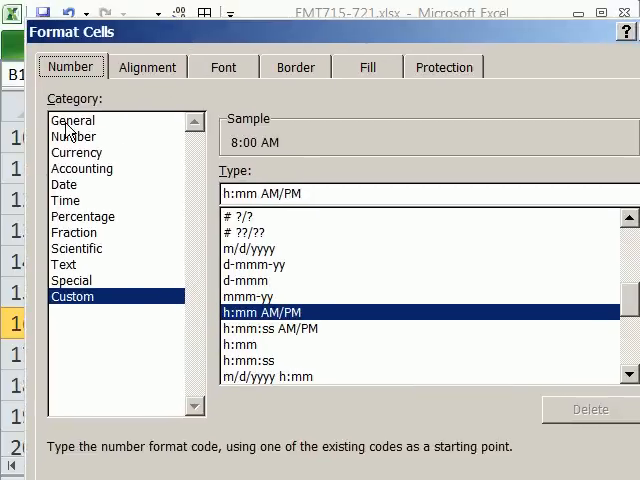
mouse_move(113, 123)
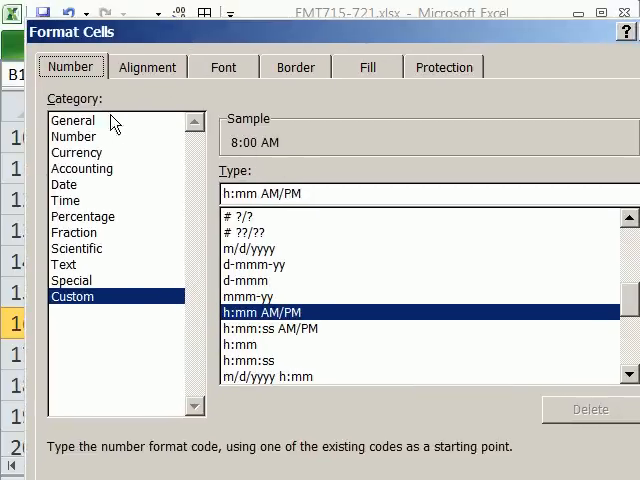
left_click(73, 120)
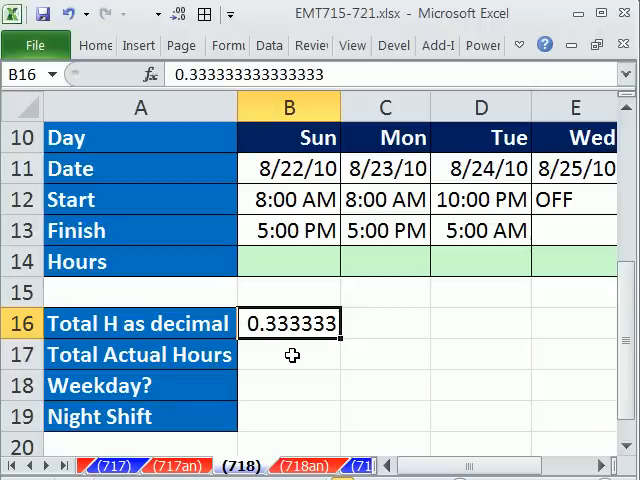
key("Delete")
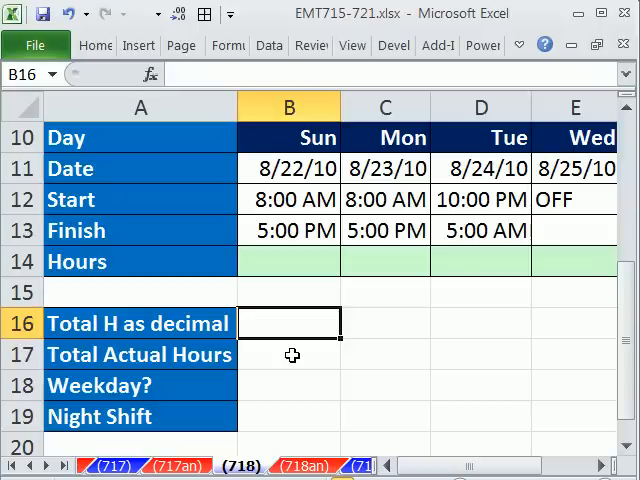
mouse_move(220, 242)
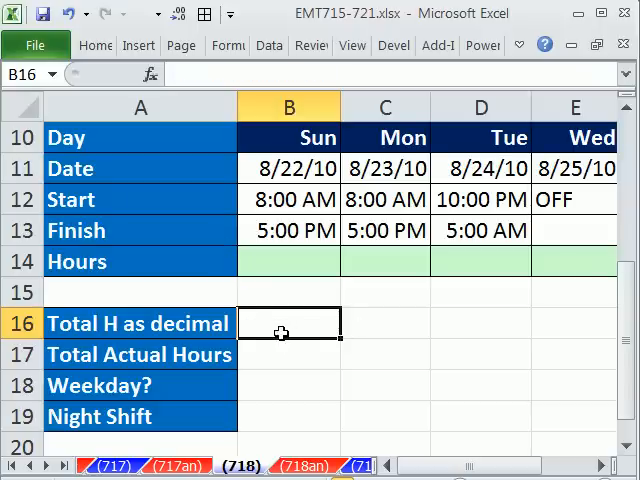
mouse_move(293, 200)
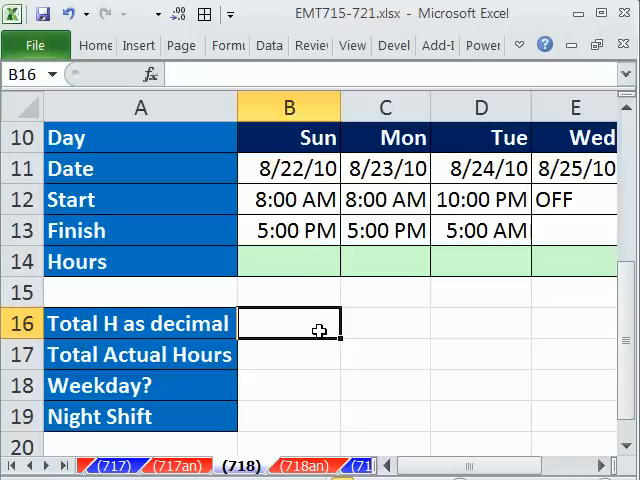
Enter =B13-B12 in B16 and apply General format so Sunday shows 0.38
type("=")
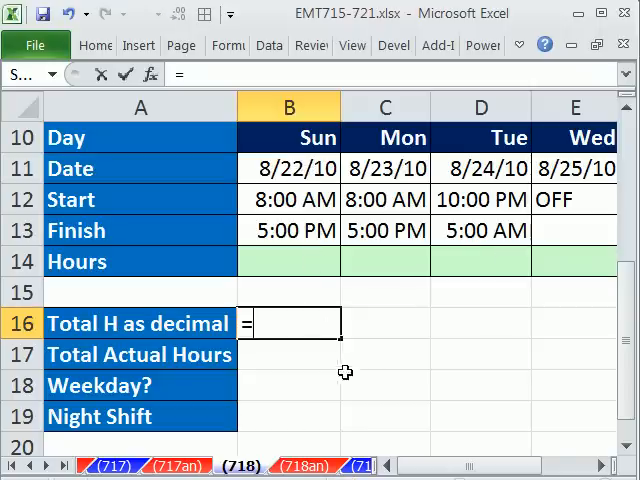
left_click(289, 230)
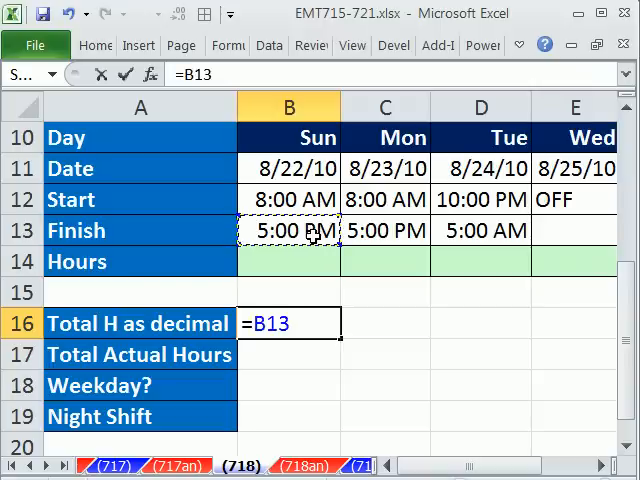
type("-B12")
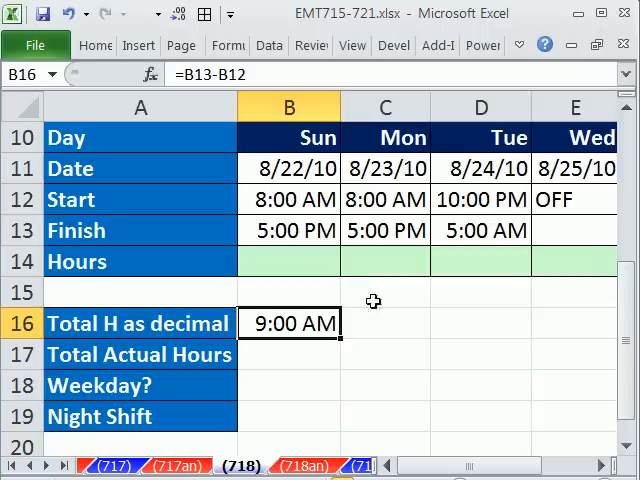
mouse_move(291, 354)
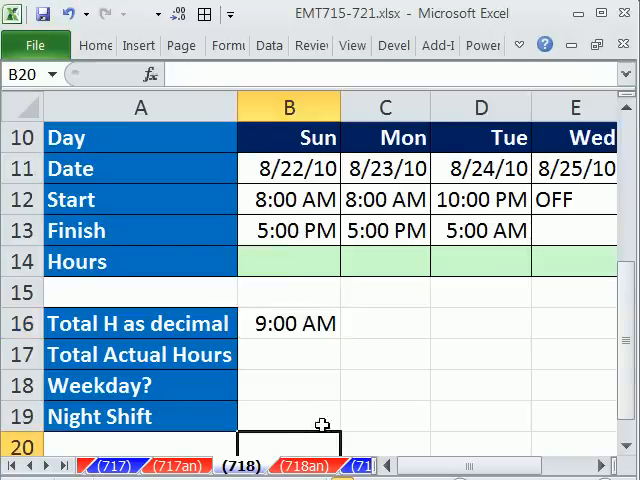
scroll("down", 3)
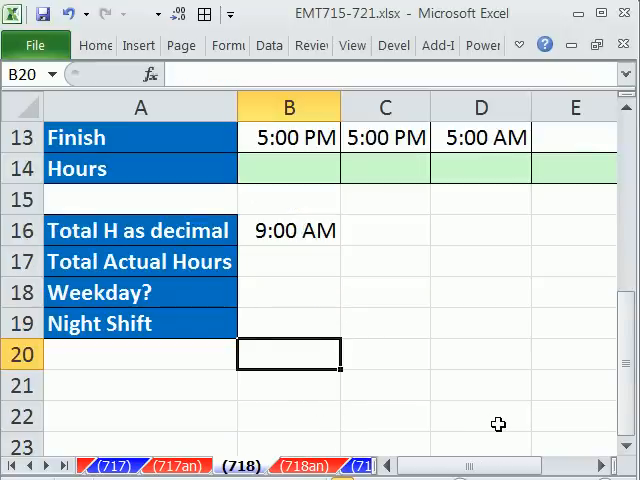
type("Ctrl = Shift + ~")
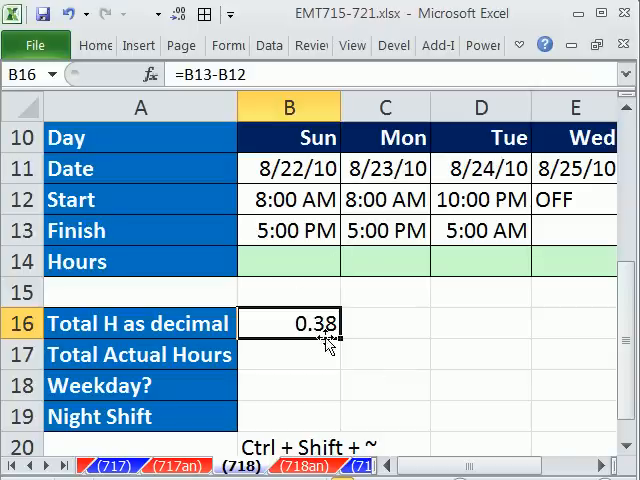
mouse_move(335, 330)
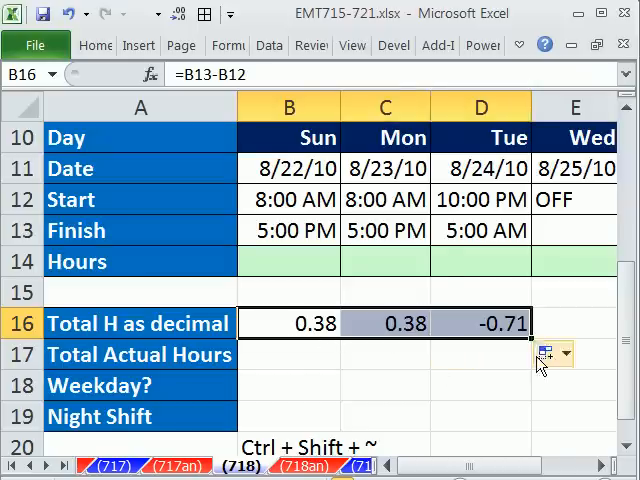
left_click(481, 322)
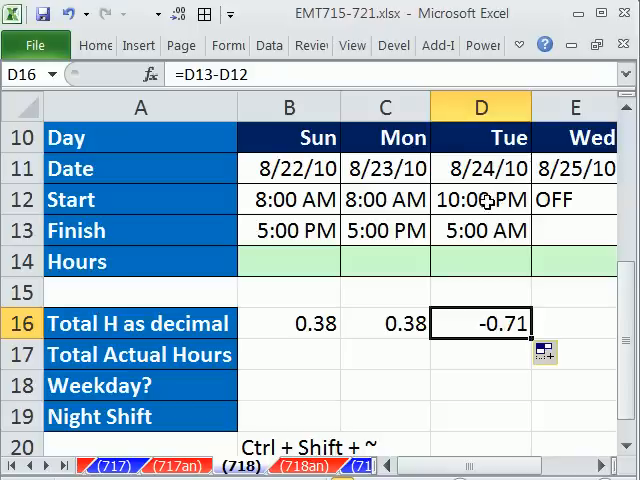
left_click(481, 230)
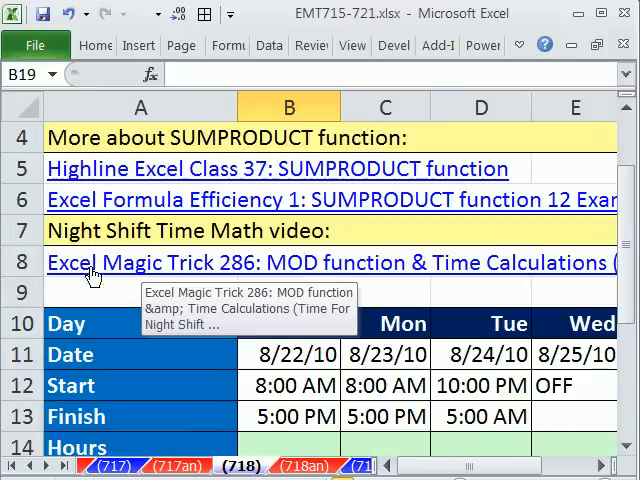
mouse_move(357, 276)
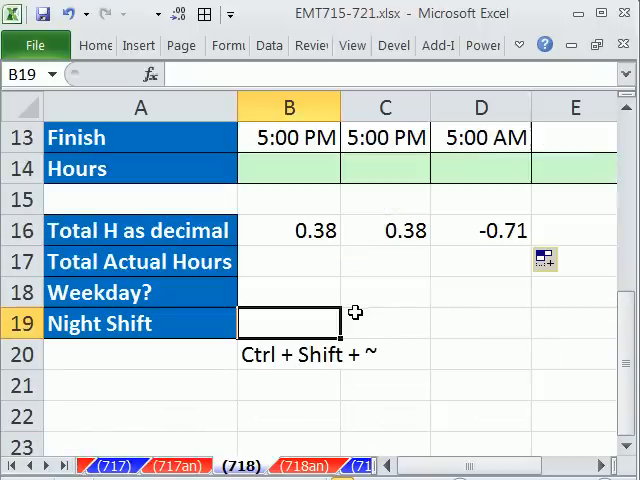
mouse_move(418, 382)
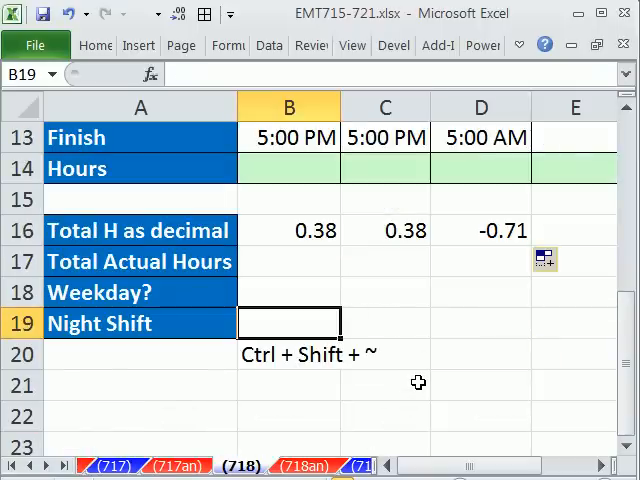
Enter =MOD(B13-B12,1) in B19 and fill to Tuesday: 0.375, 0.375, 0.29167
type("=MOD(B13-B12")
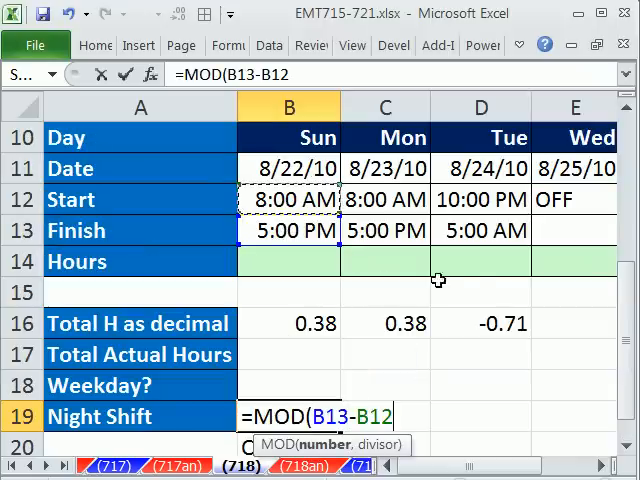
scroll("down", 3)
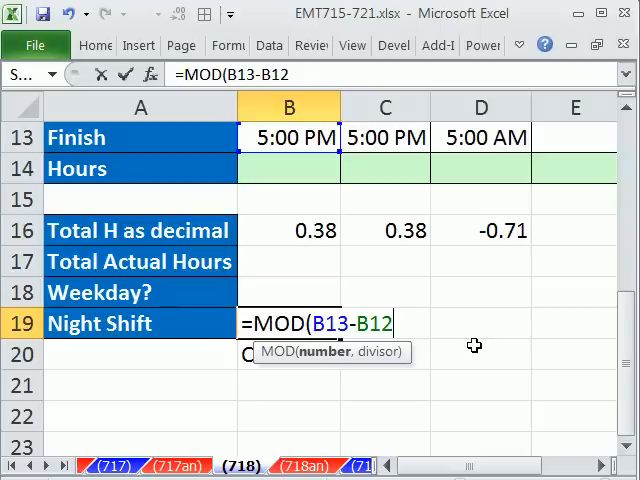
type(",1)")
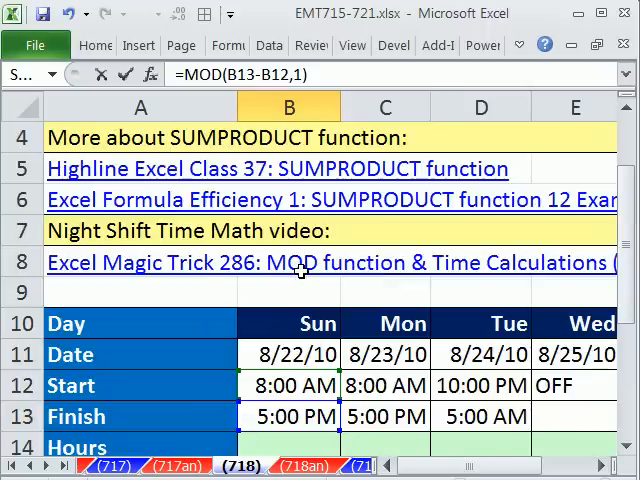
mouse_move(330, 264)
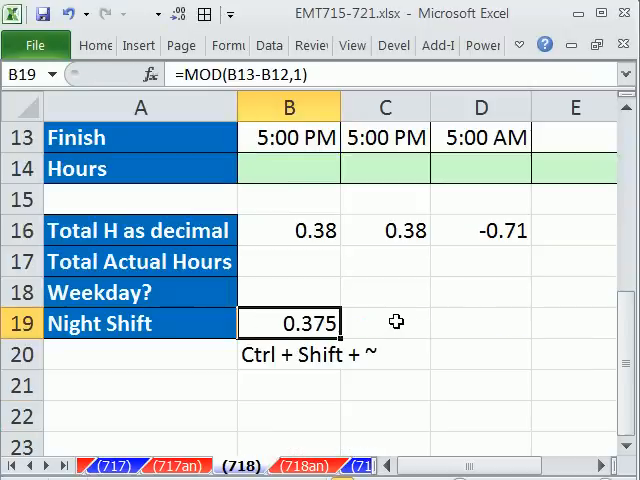
left_click_drag(289, 323, 481, 323)
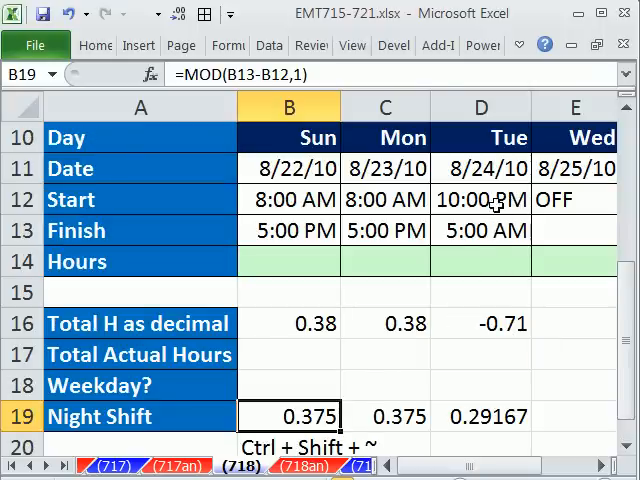
scroll("down", 3)
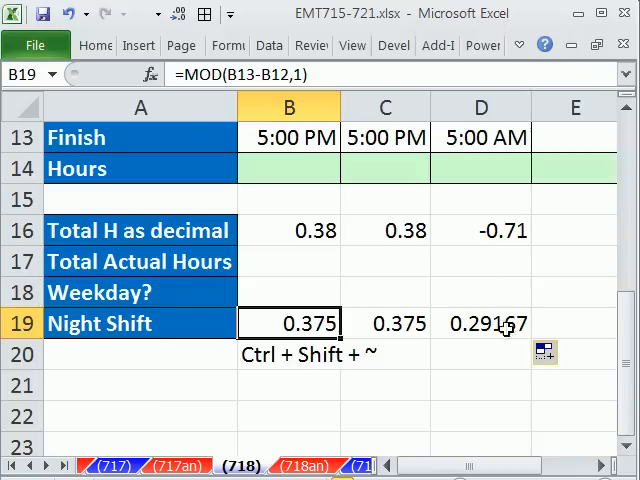
Enter the check formula =7/24 in D20, leaving B19's MOD formula unchanged
left_click(480, 354)
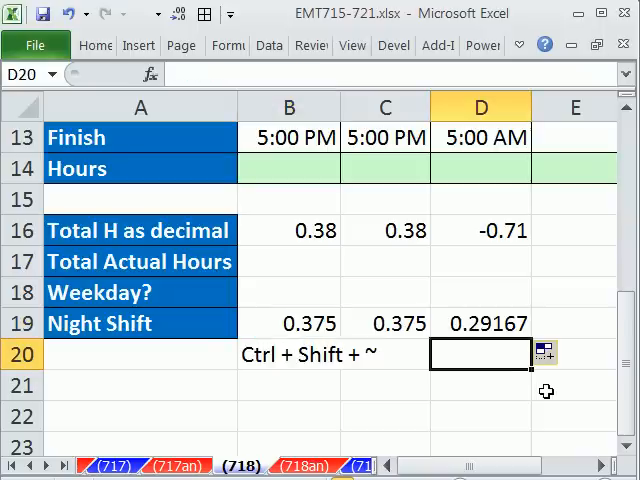
type("=7/")
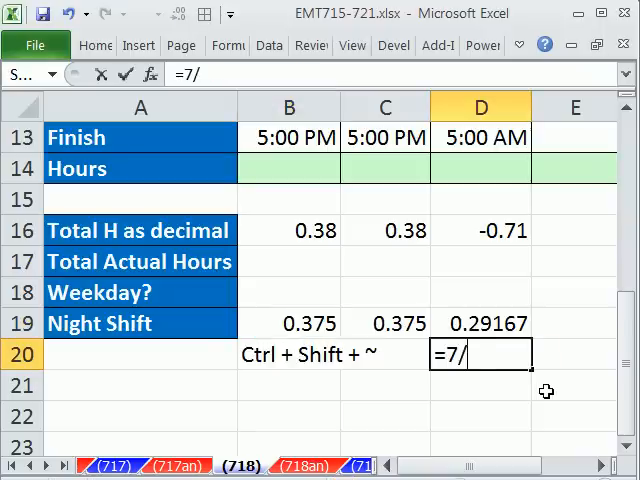
key("enter")
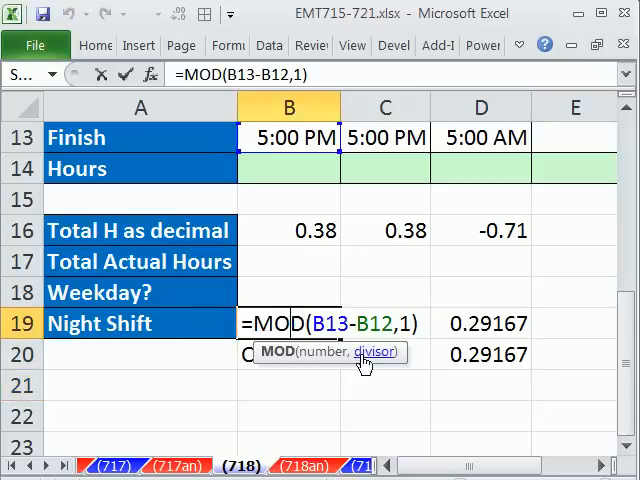
mouse_move(413, 348)
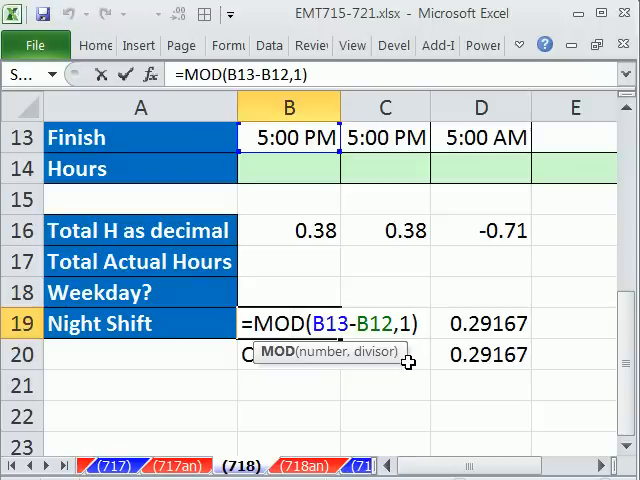
key("Enter")
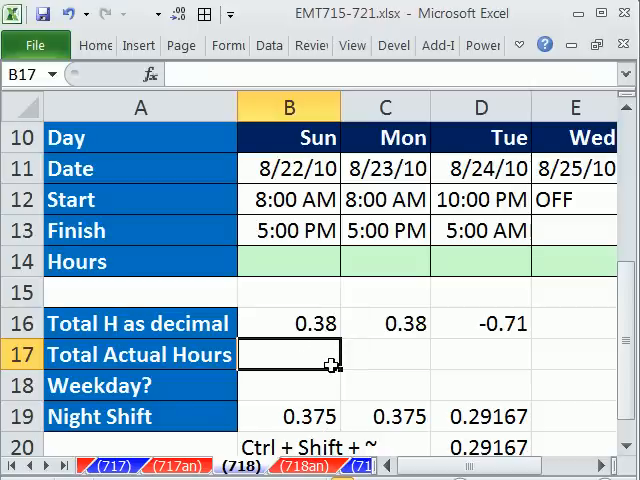
Enter =MOD(B13-B12,1)*24 in B17 so Sunday's actual hours show 9
type("=B16")
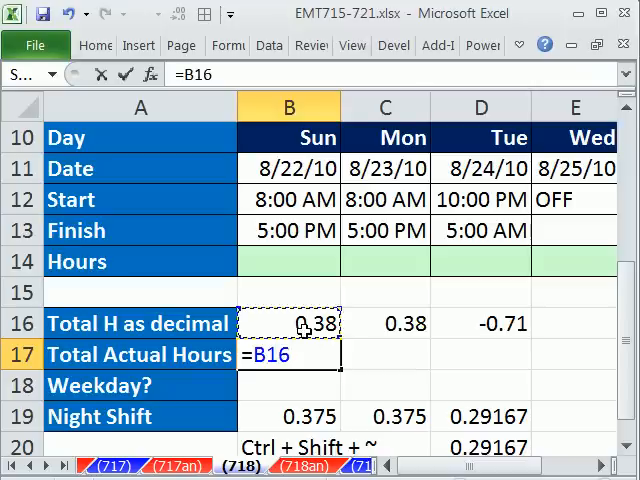
type("*10")
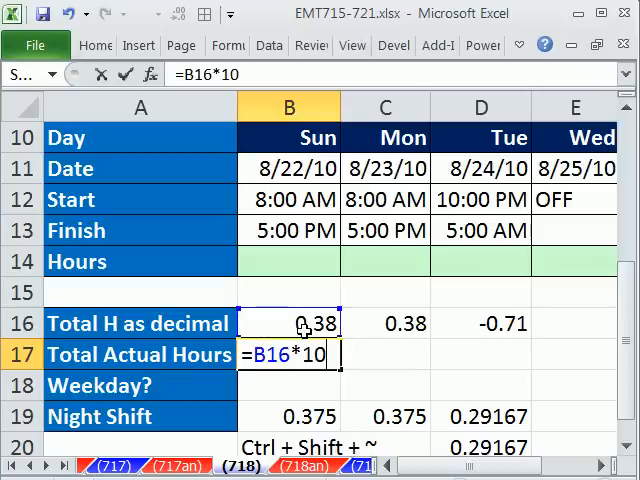
type("5")
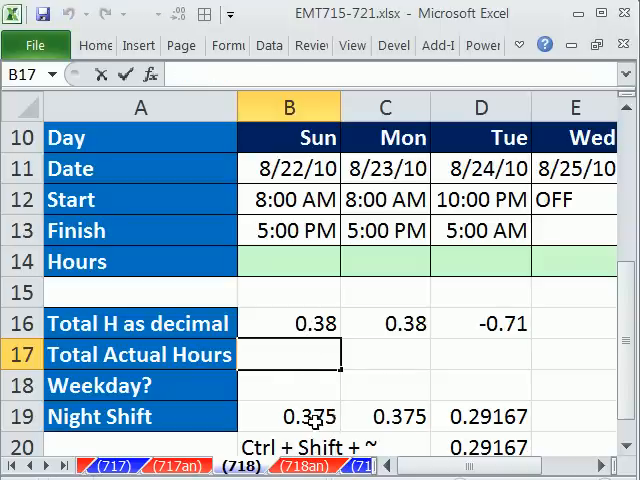
type("=mod")
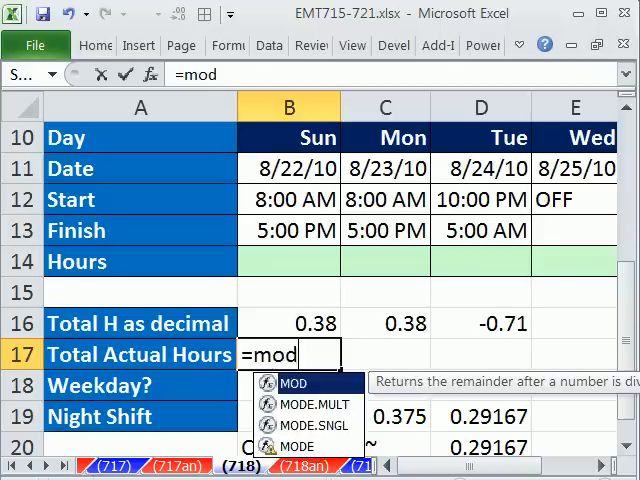
left_click(289, 230)
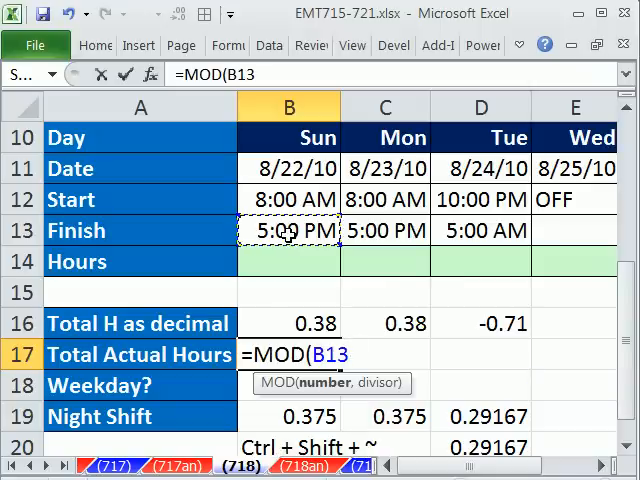
left_click(289, 199)
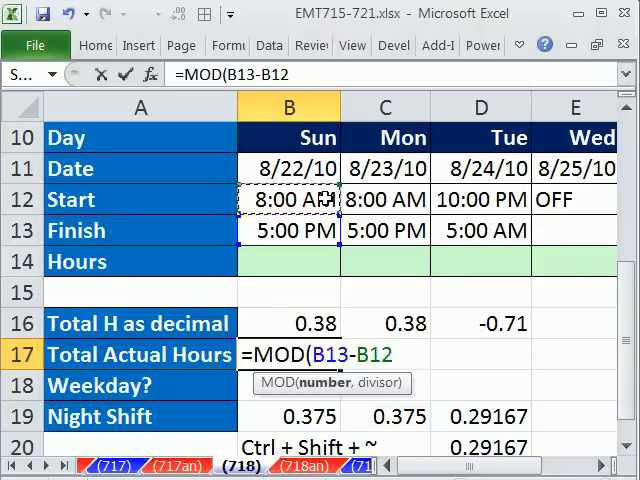
type(",1)")
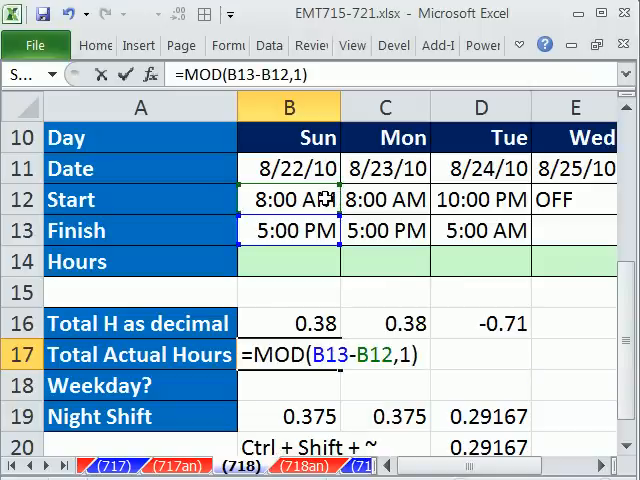
type("*24")
left_click(289, 323)
type("=(B13-B12")
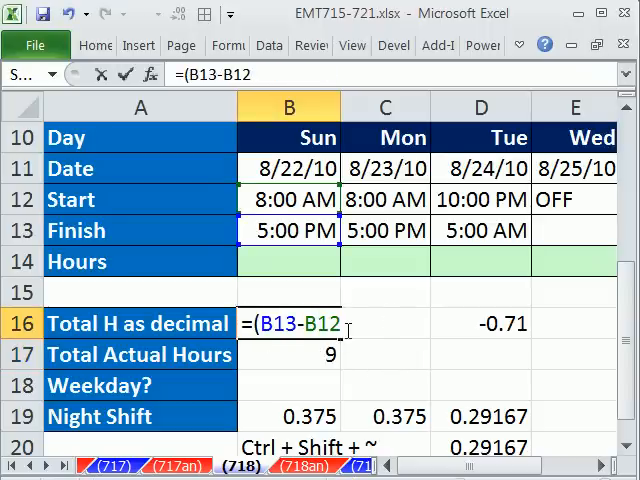
Convert B16 to hours with =(B13-B12)*24 and review B17's MOD formula
type(")*24")
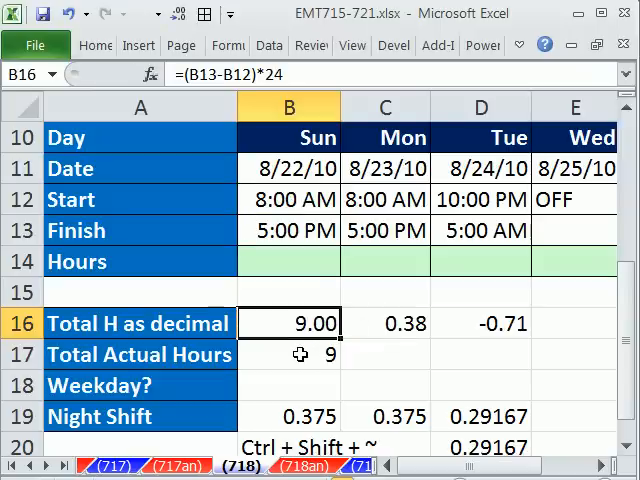
type("=MOD(B13-B12,1)*24")
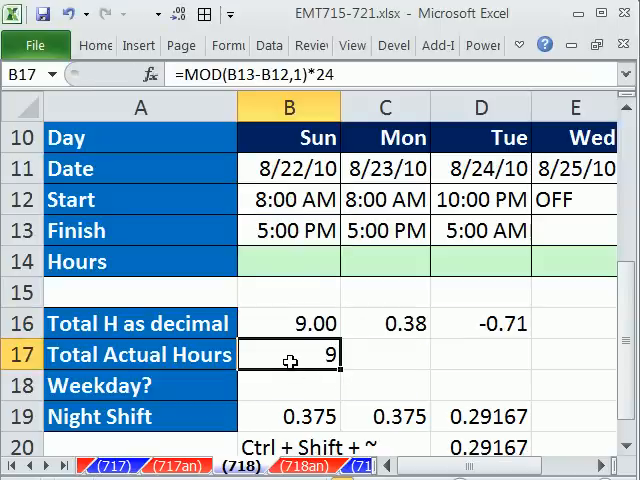
double_click(289, 354)
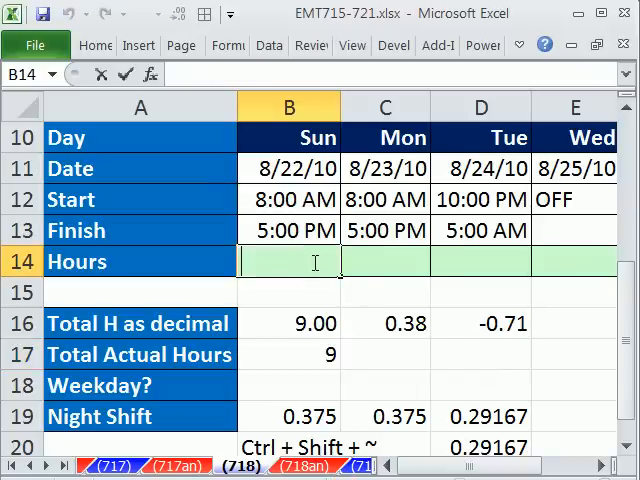
Enter =MOD(B13-B12,1)*24 in B14 and fill across, giving 9, 9 and 7
type("=MOD(B13-B12,1)*24")
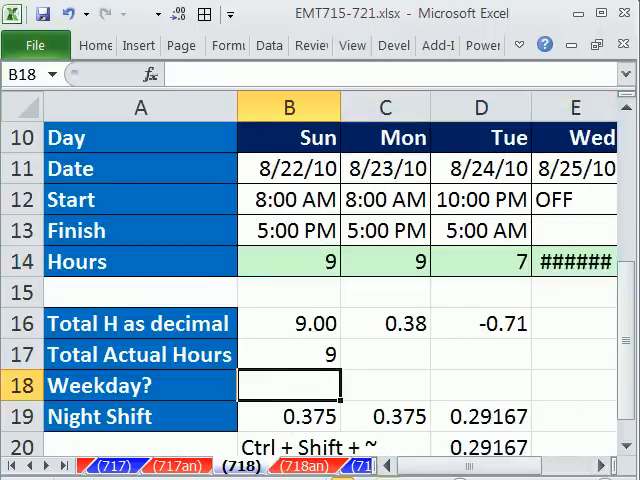
Enter =WEEKDAY(B11,2) in B18 and copy it across row 18 to H18
type("=we")
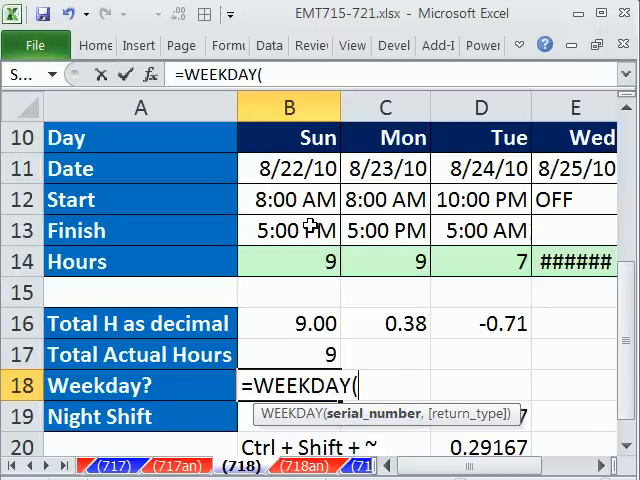
left_click(289, 168)
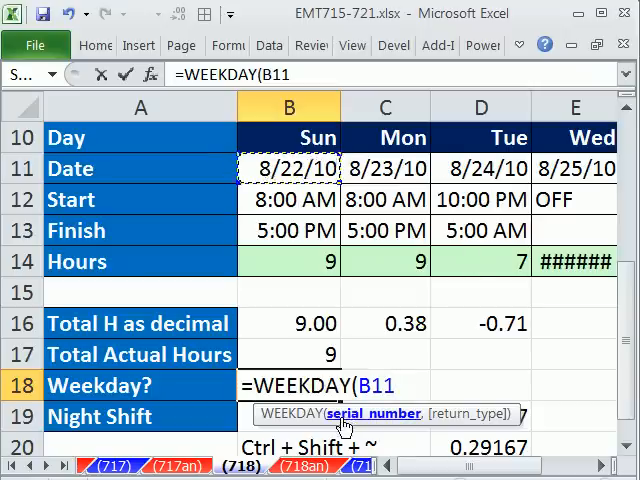
type(",")
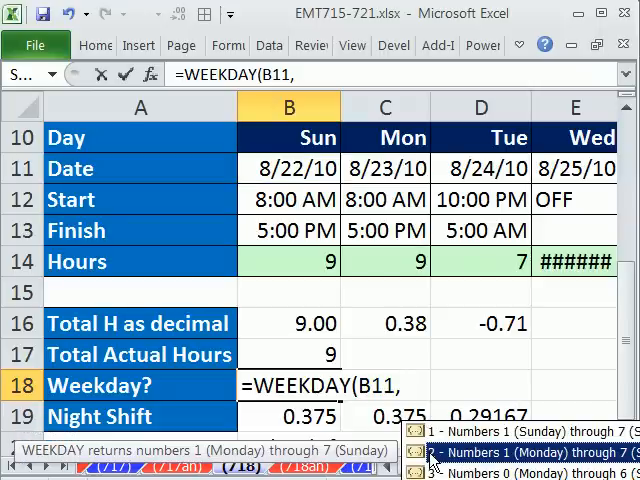
type("2)")
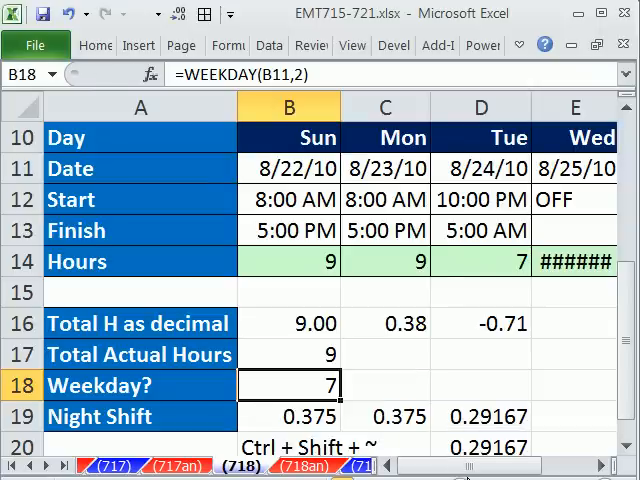
mouse_move(343, 402)
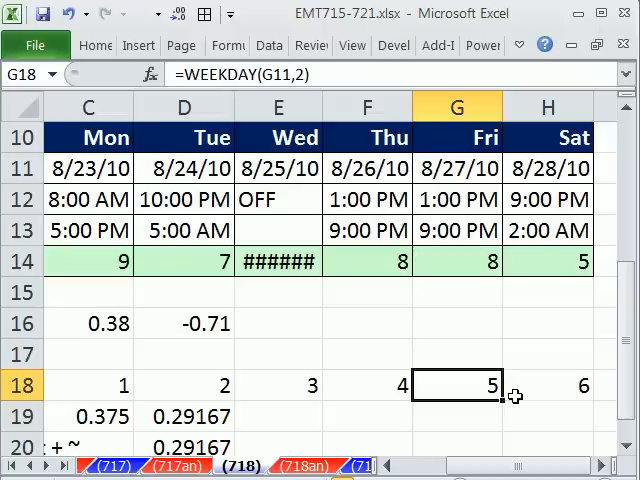
mouse_move(570, 393)
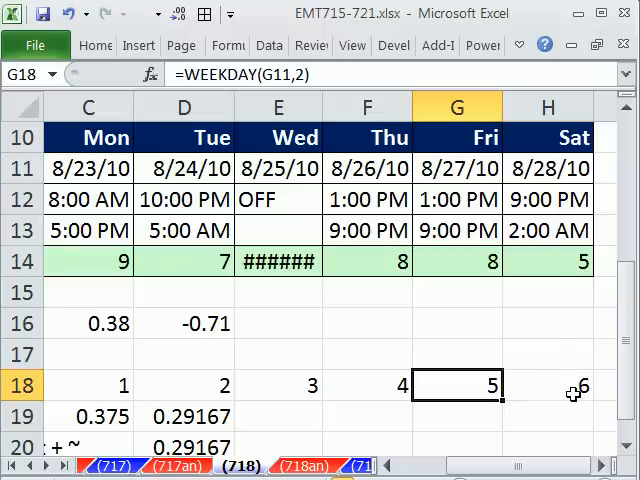
scroll("left", 3)
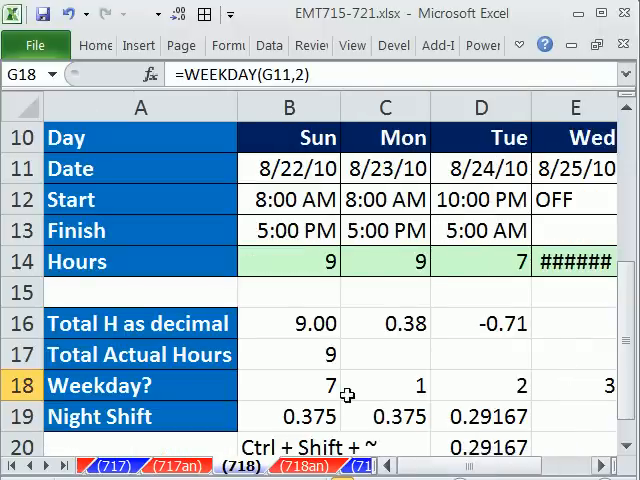
Wrap B18's WEEKDAY formula in an IF testing whether the weekday exceeds 5
double_click(289, 385)
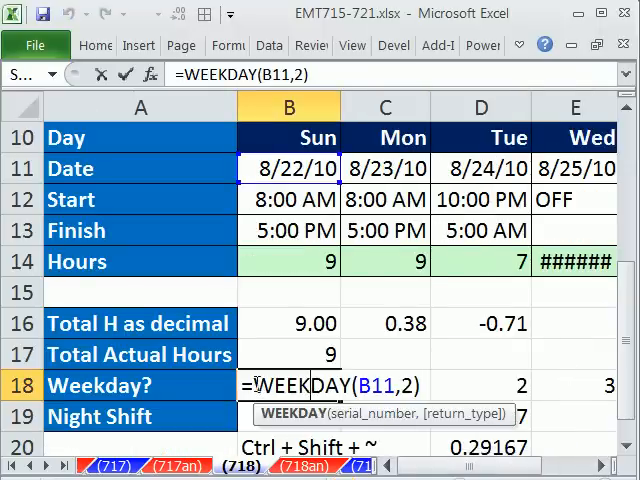
key("Enter")
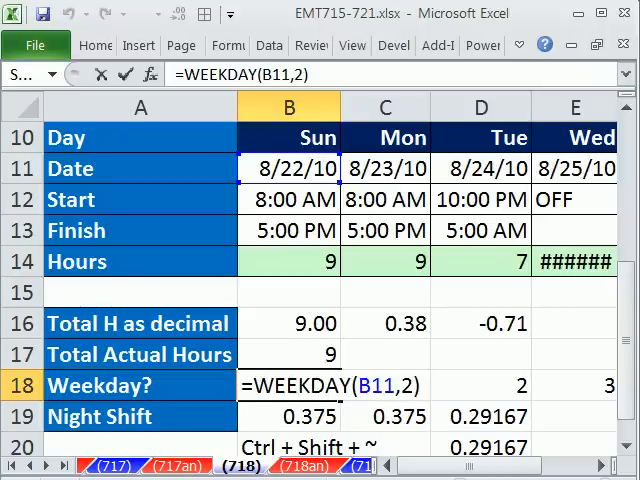
type("if")
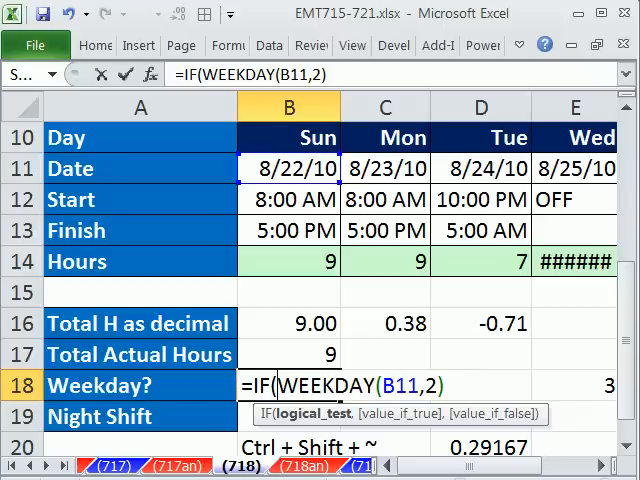
mouse_move(408, 246)
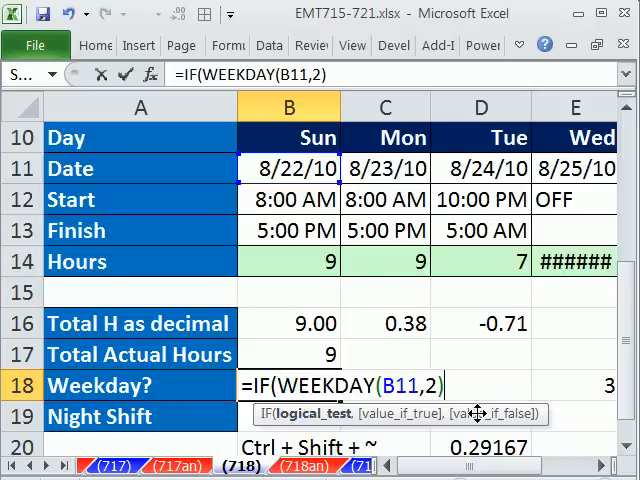
type(">")
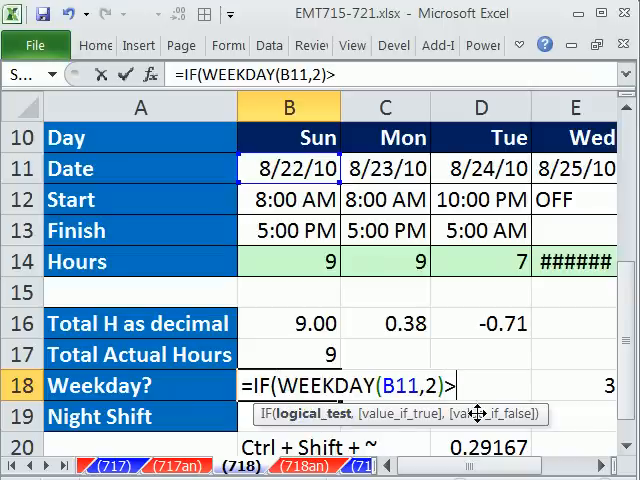
type("5")
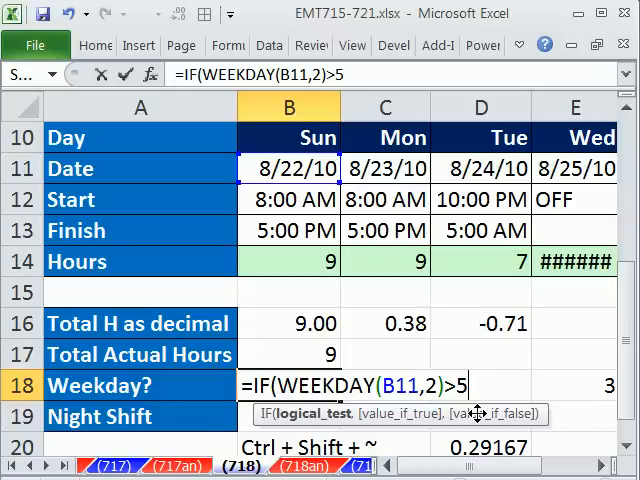
type(",")
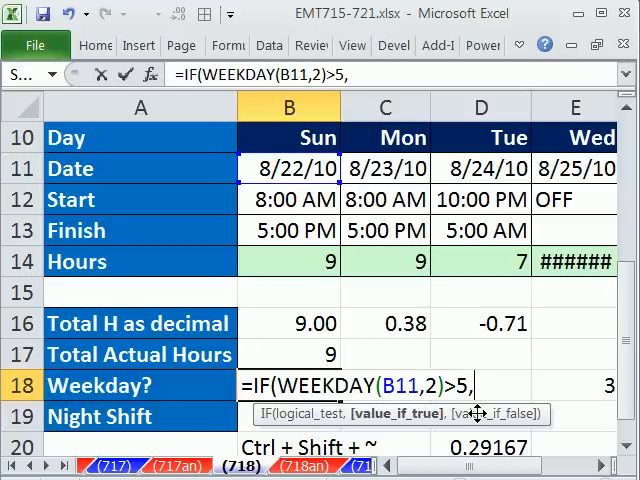
Return 0.5/24 for weekends and 1/24 for weekdays, filling row 18
type("1/2")
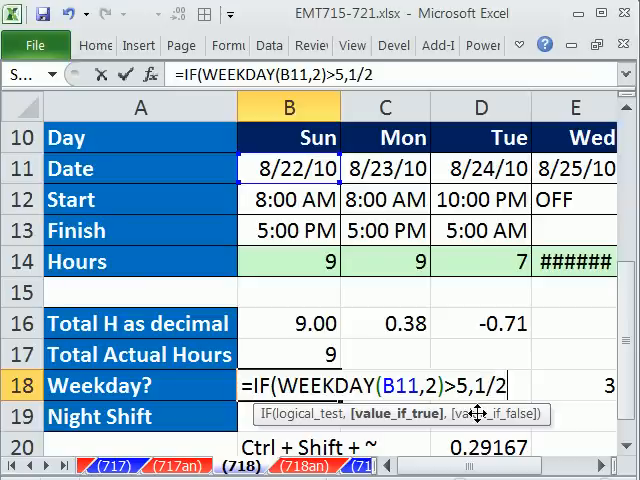
type(".5")
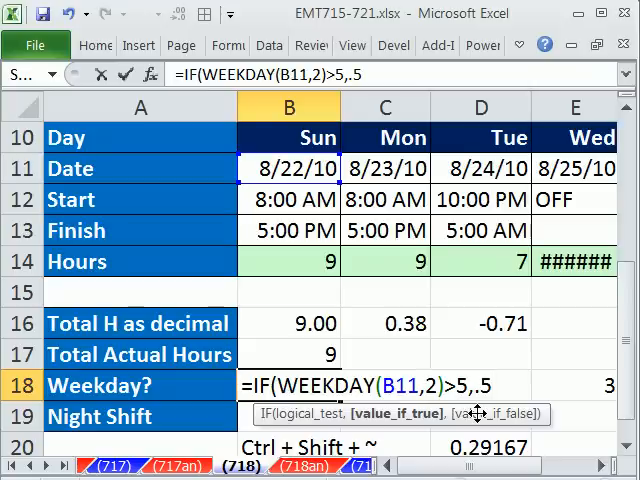
key("BackSpace")
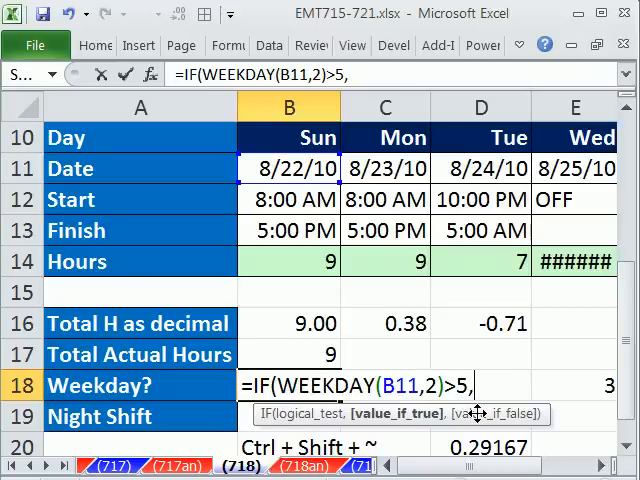
type(".5")
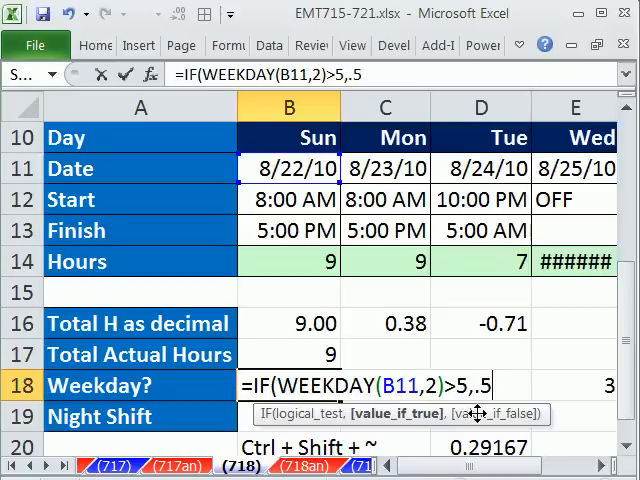
type("/24")
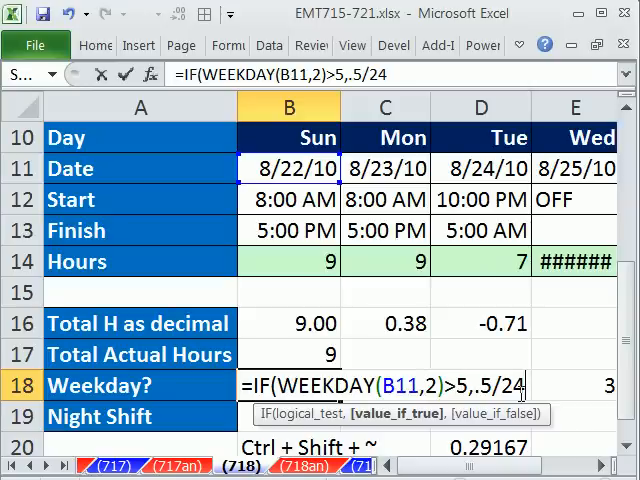
type(",")
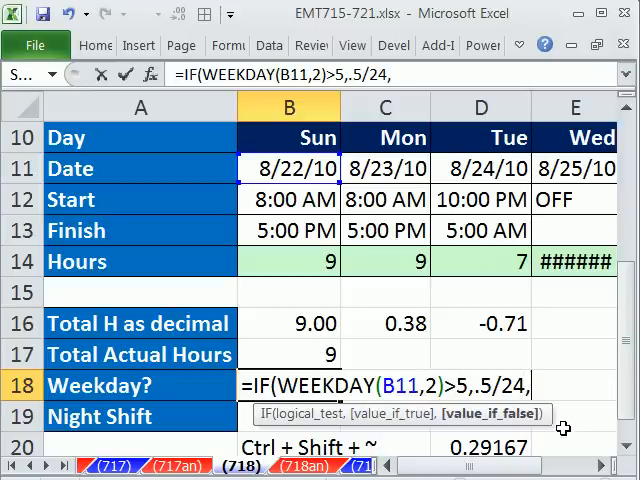
type("1")
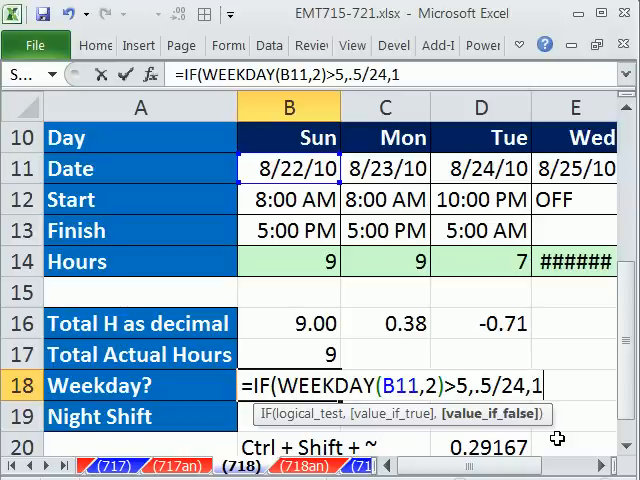
key("Enter")
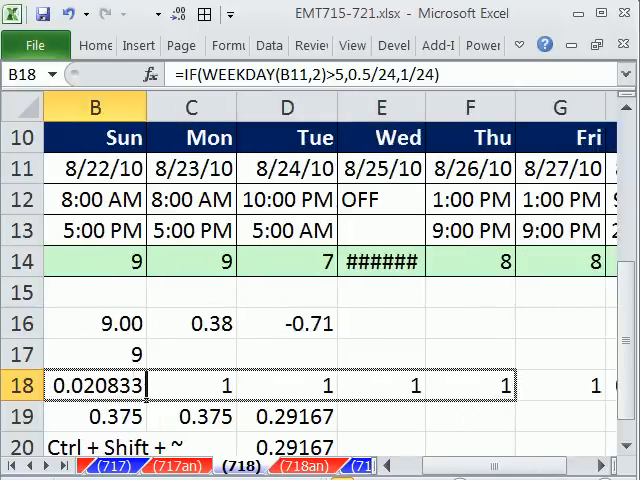
Format row 18 breaks as Time (12:30:00 AM Sunday, 1:00:00 AM weekdays) and review B18
scroll("right", 3)
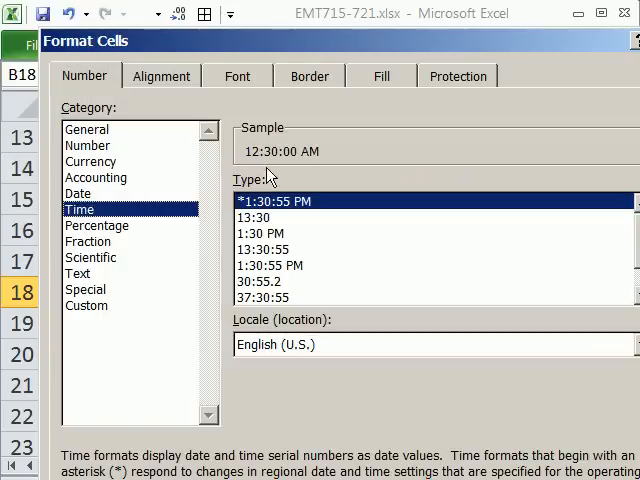
mouse_move(505, 52)
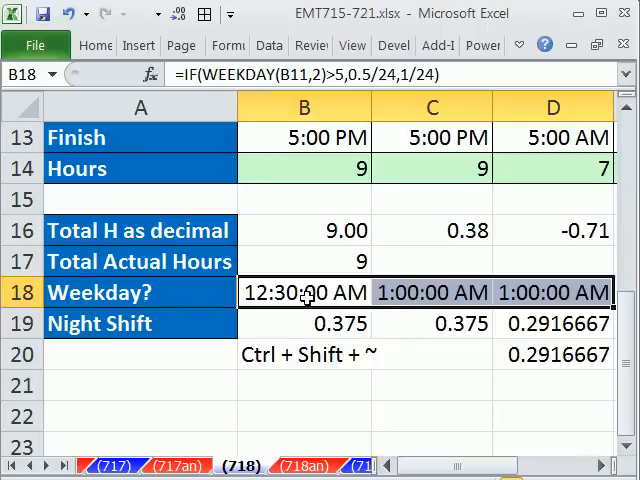
double_click(303, 292)
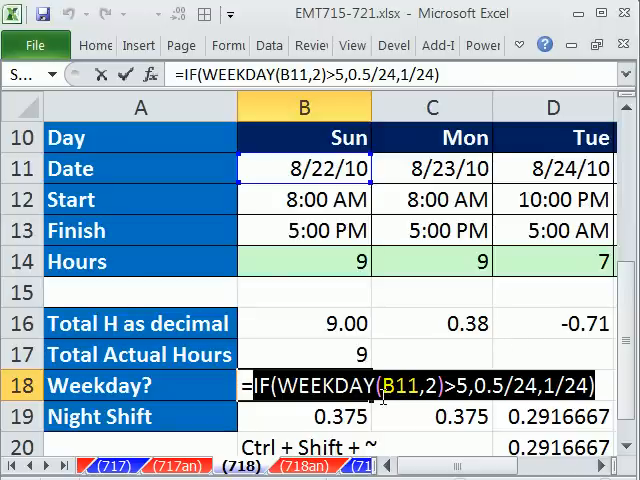
Append -IF(WEEKDAY(B11,2)>5,0.5/24,1/24) to B14's hours formula, then reopen it for fixing
left_click(304, 261)
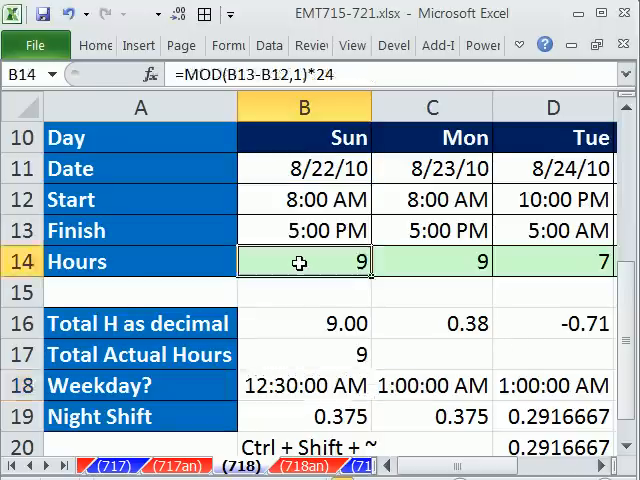
double_click(304, 261)
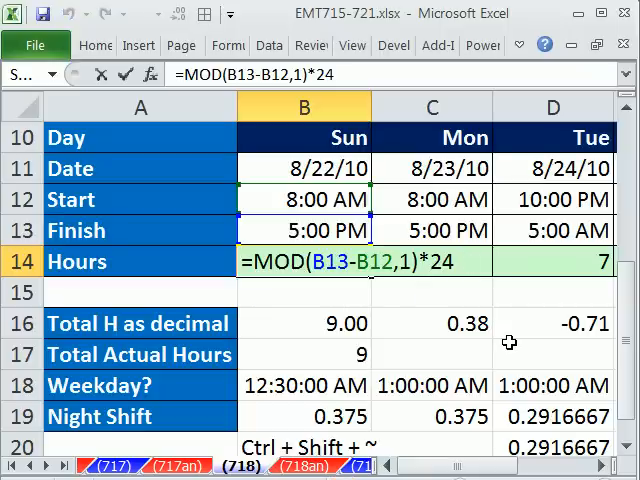
type("-IF(WEEKDAY(B11,2)>5,0.5/24,1/24)")
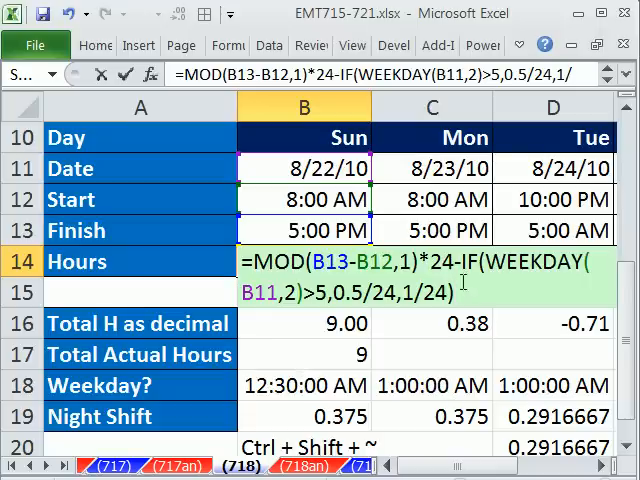
key("Enter")
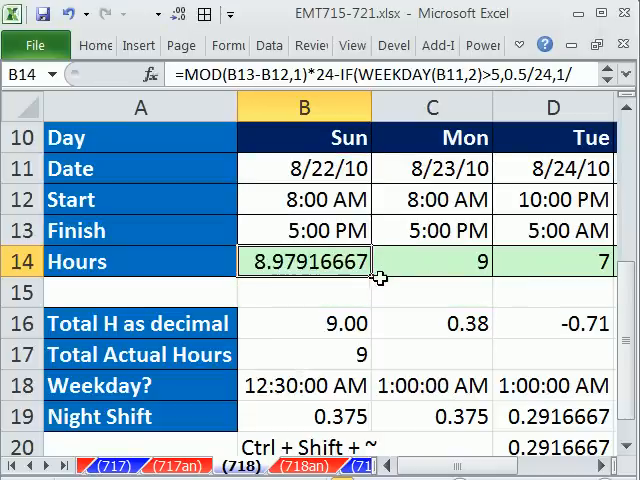
scroll("right", 3)
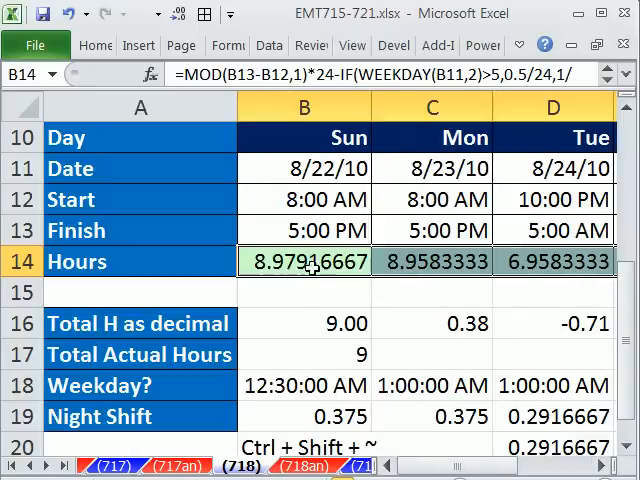
double_click(305, 261)
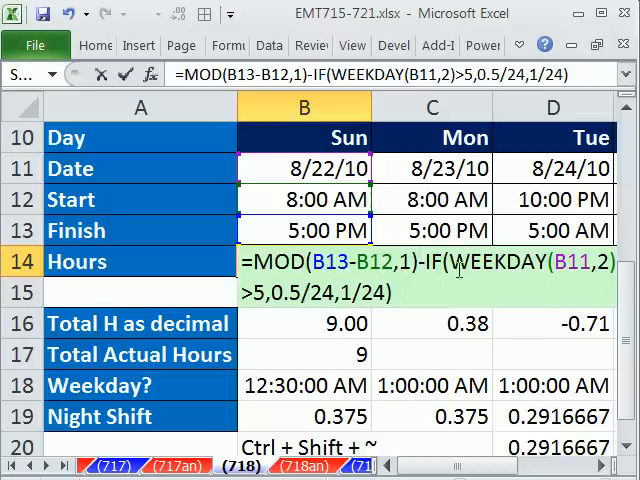
Enter =MOD(B13-B12,1)-IF(WEEKDAY(B11,2)>5,0.5/24,1/24) across row 14 without the times-24 conversion
key("Enter")
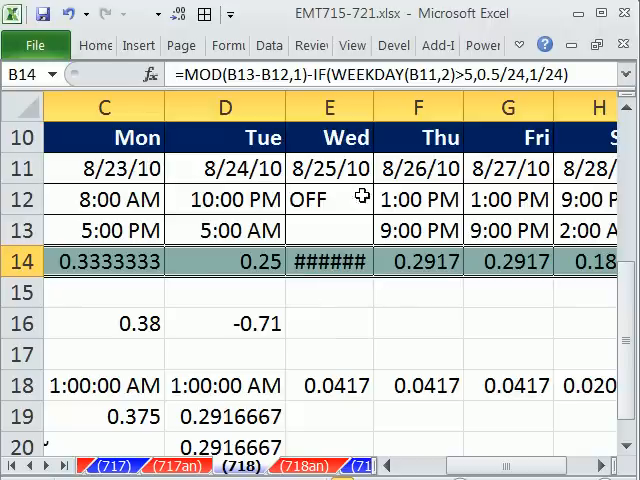
mouse_move(310, 230)
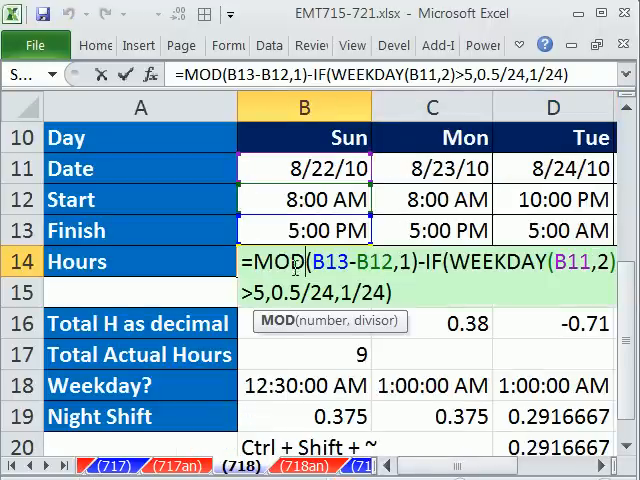
Wrap the Hours formula in IF(AND(ISNUMBER(B12),ISNUMBER(B13)),…,0) across row 14
type("IF(")
key("Enter")
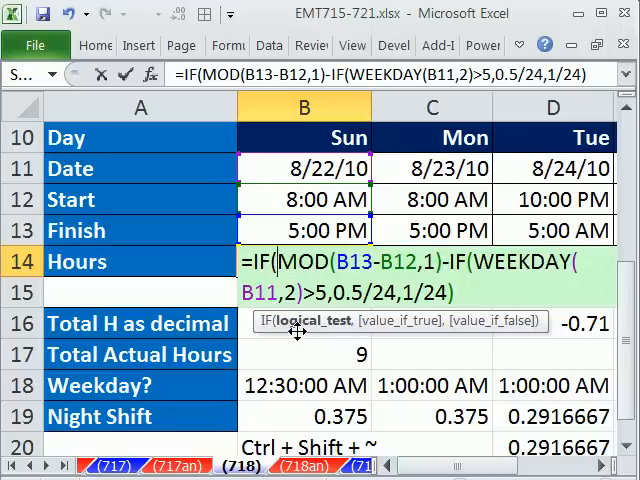
left_click(304, 230)
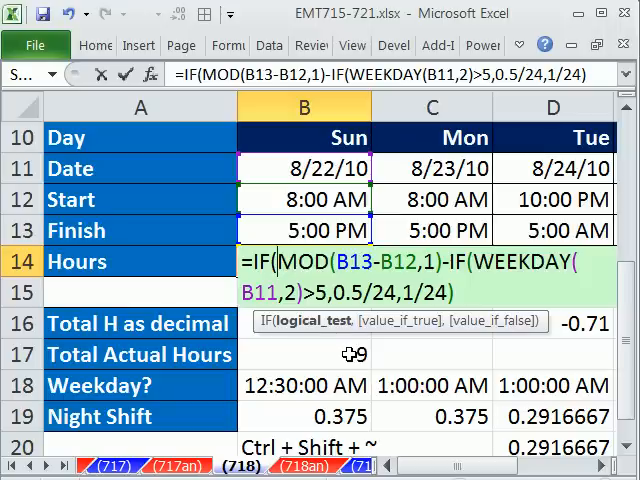
type("AND(")
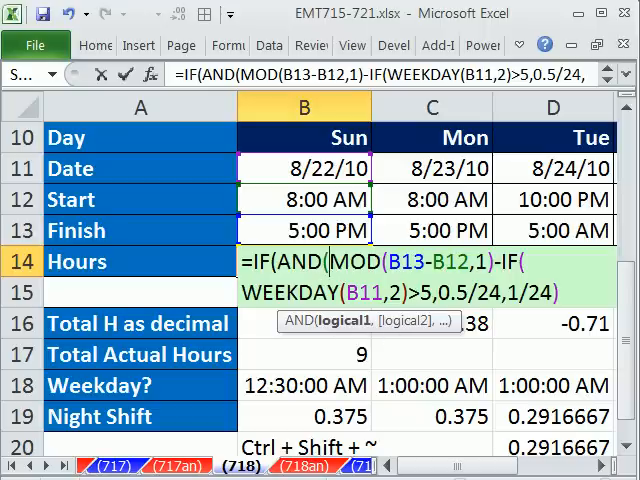
type("isn")
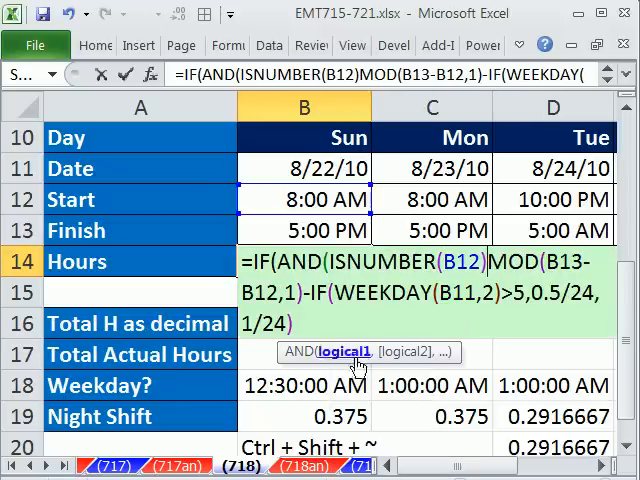
type(",")
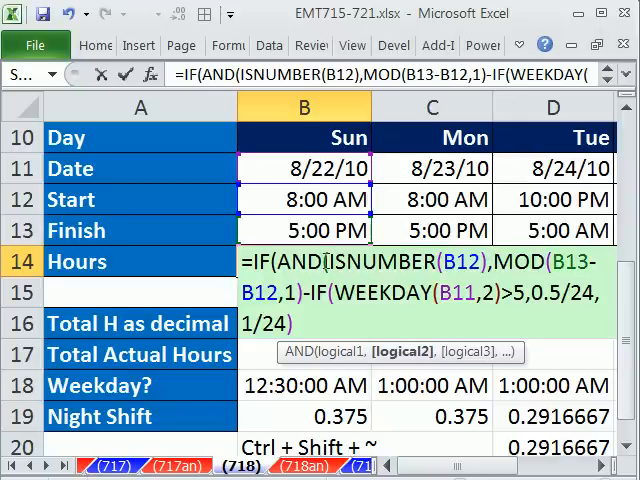
type("ISNUMBER(B13")
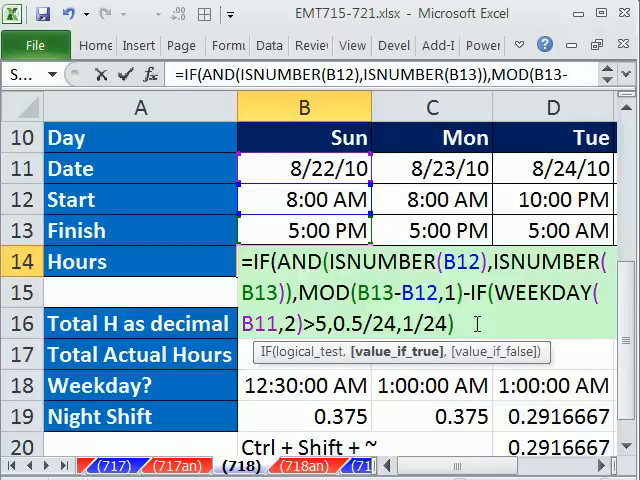
type(",0")
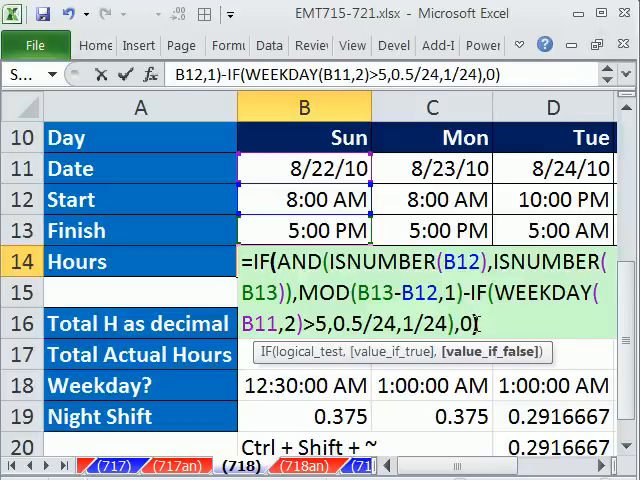
key("Enter")
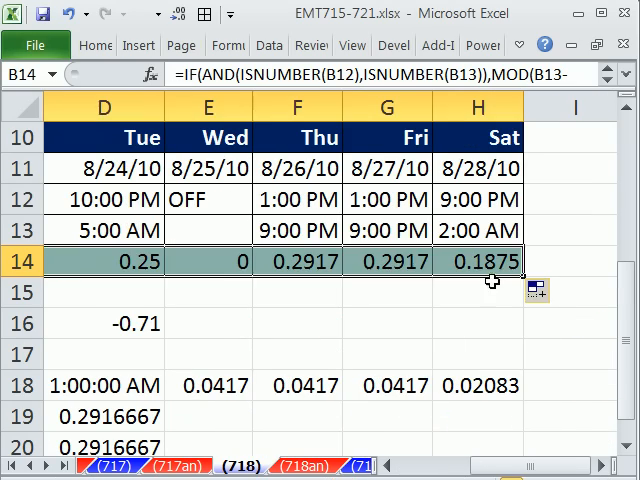
Multiply the whole Hours formula by 24 across row 14, giving Sunday 8.5 and Wednesday 0
scroll("left", 3)
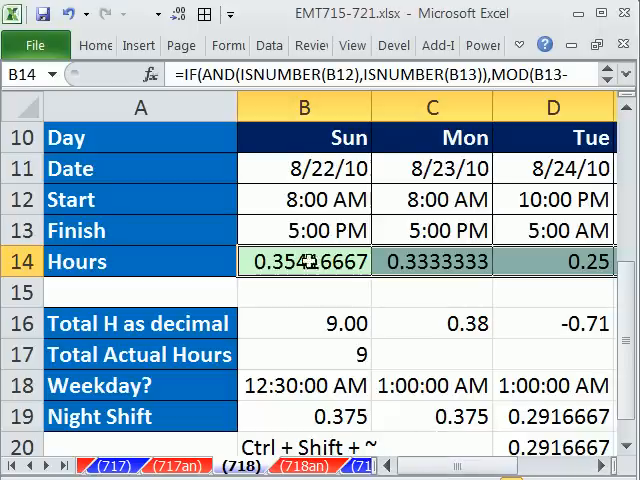
double_click(303, 261)
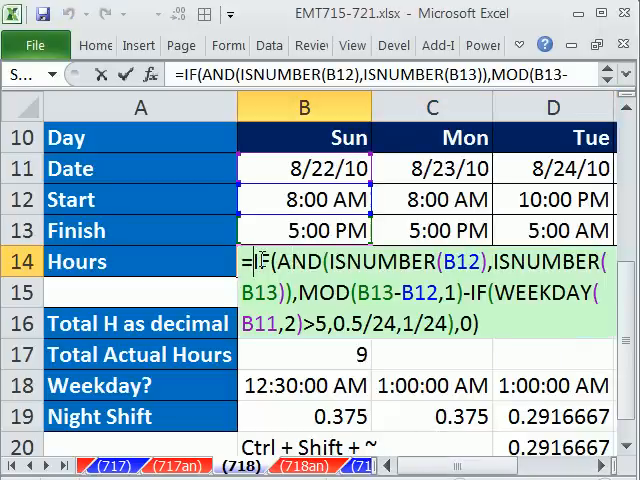
type("*")
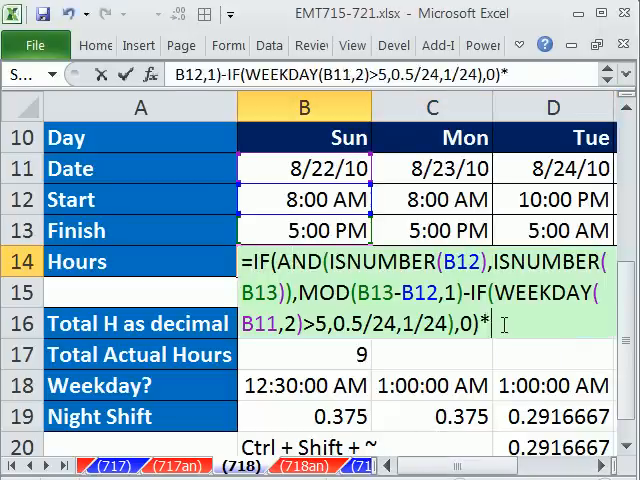
key("Enter")
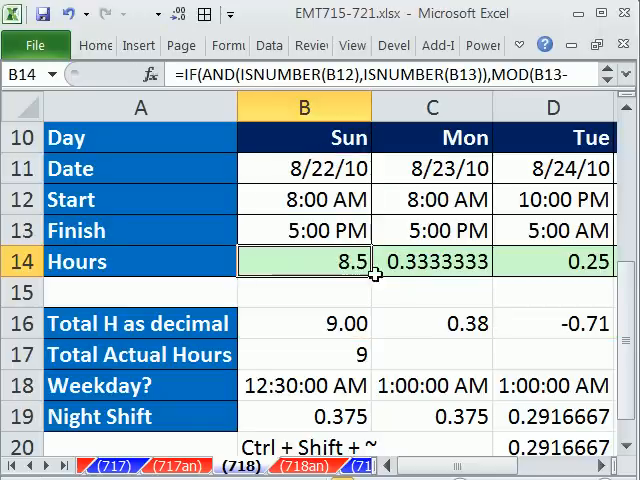
scroll("right", 3)
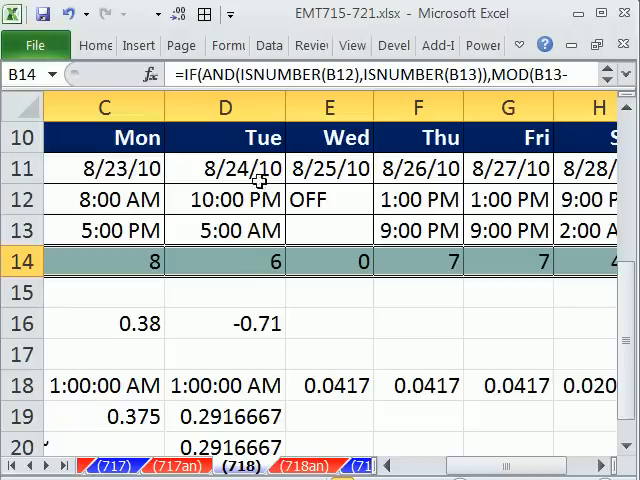
mouse_move(450, 370)
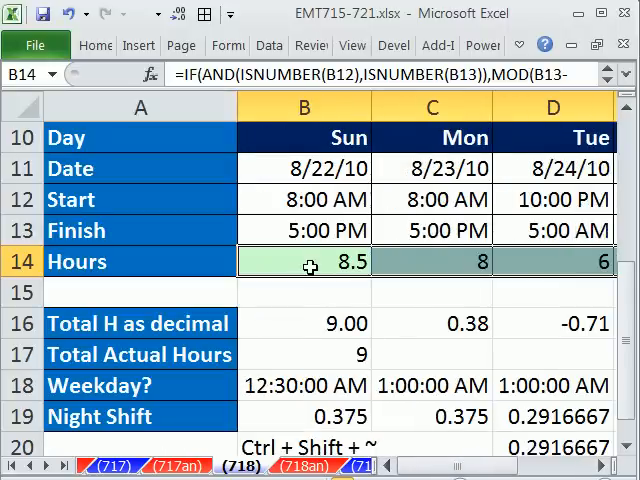
double_click(305, 261)
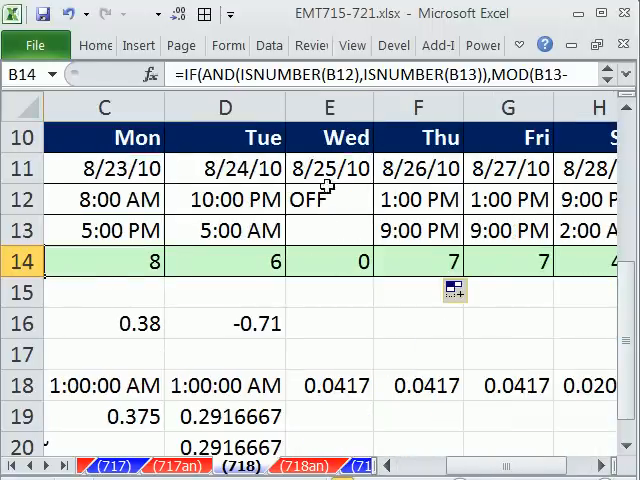
mouse_move(329, 230)
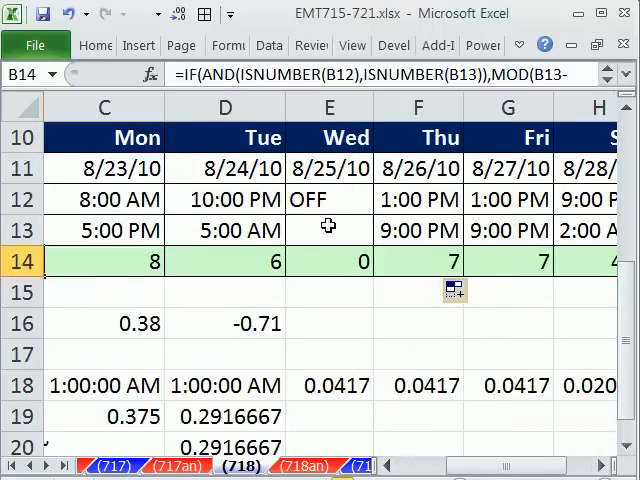